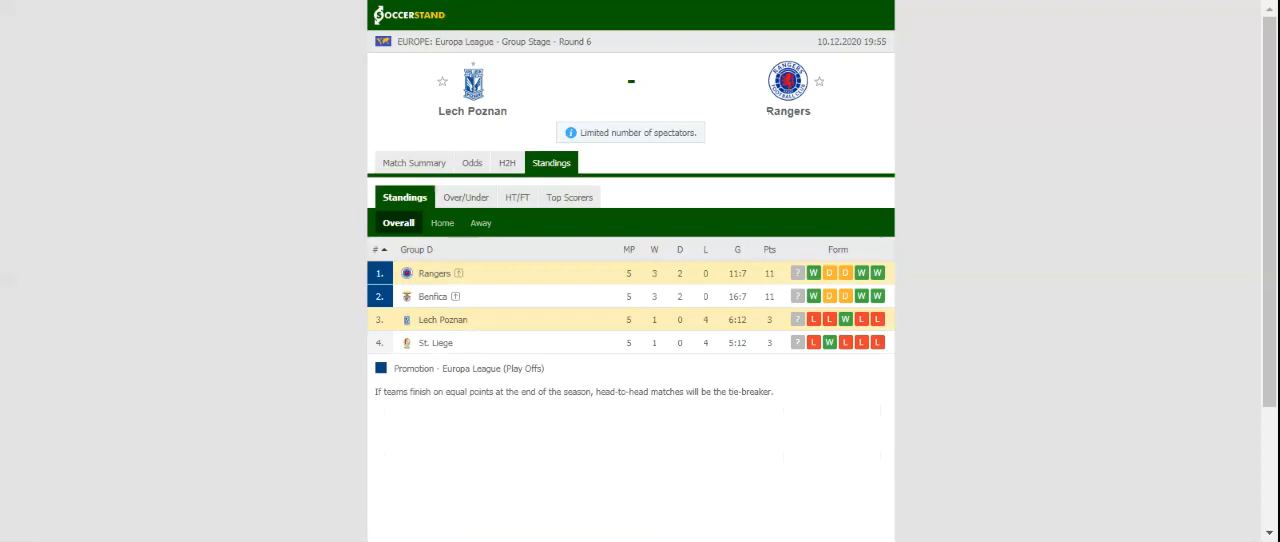
Step: Show the H2H view with Lech Poznan's and Rangers' last five matches each
left_click(506, 162)
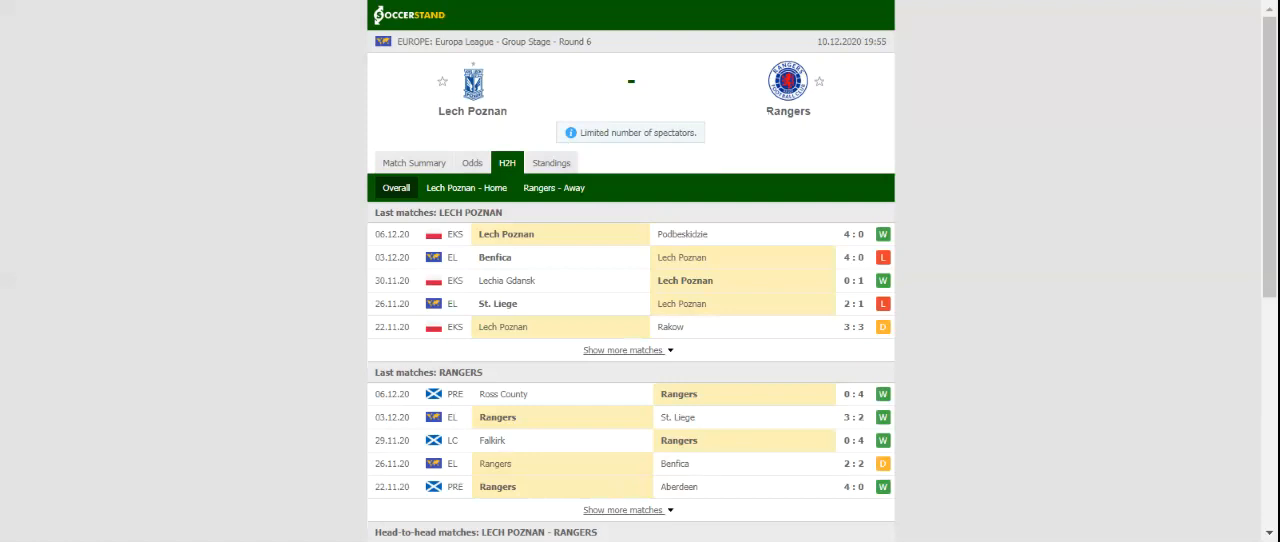
mouse_move(424, 102)
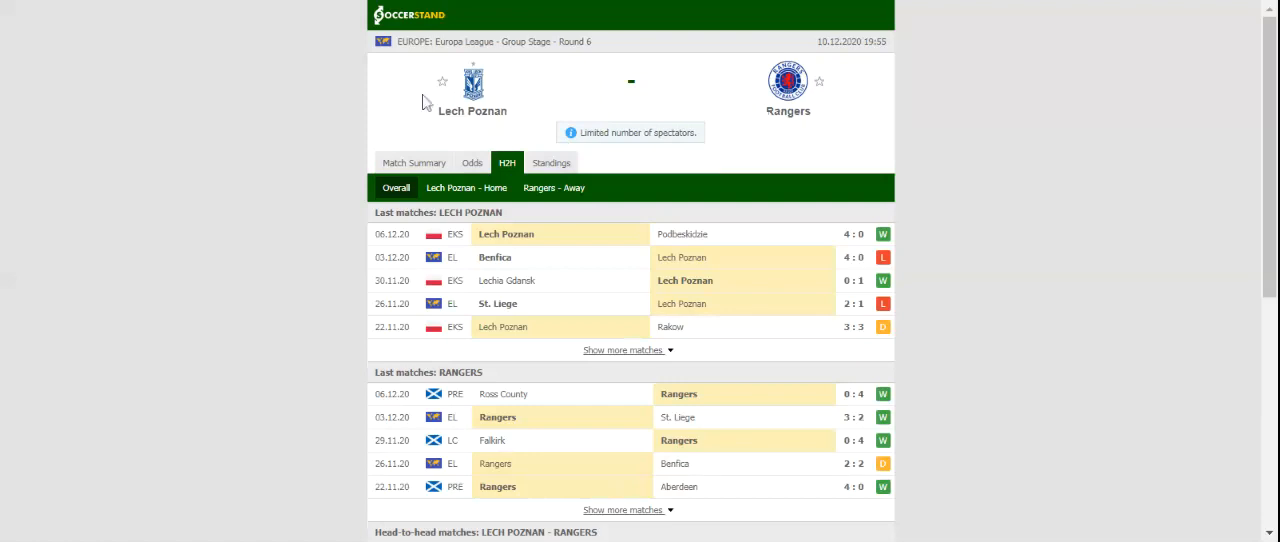